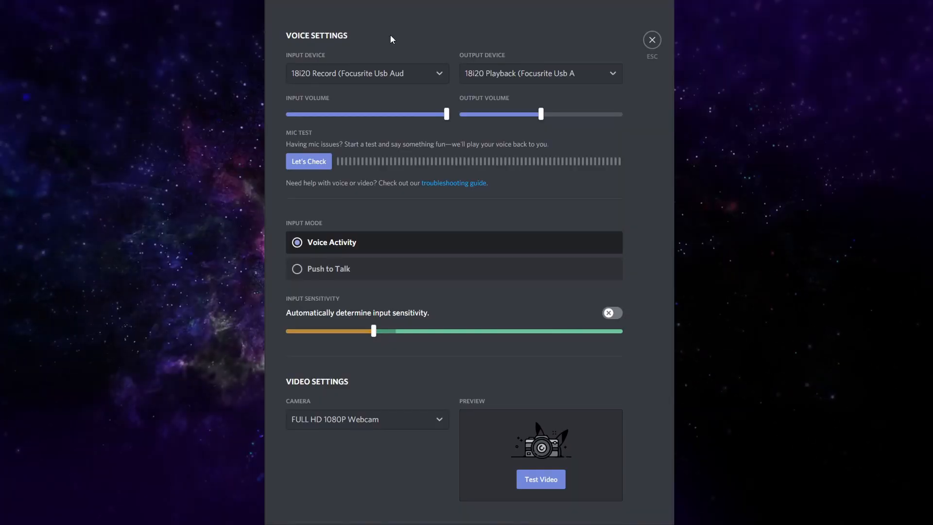
mouse_move(571, 45)
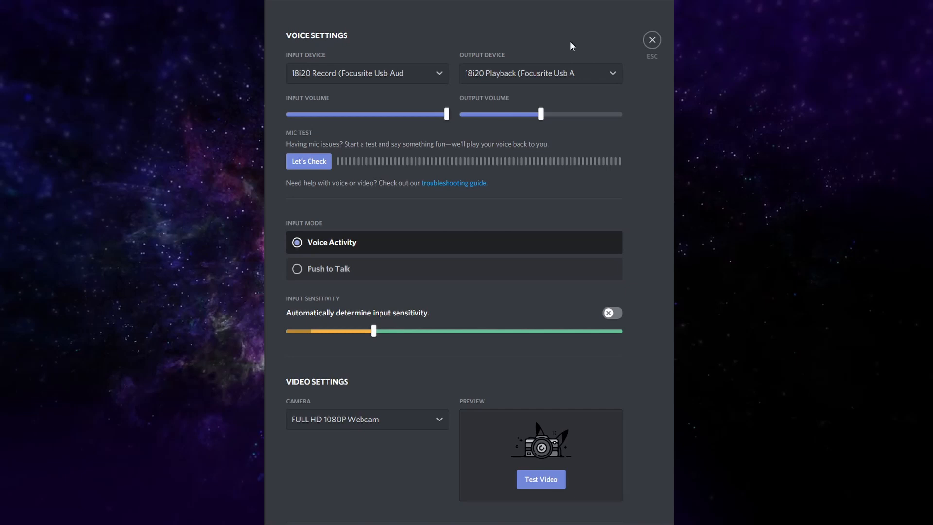
scroll(down, 3)
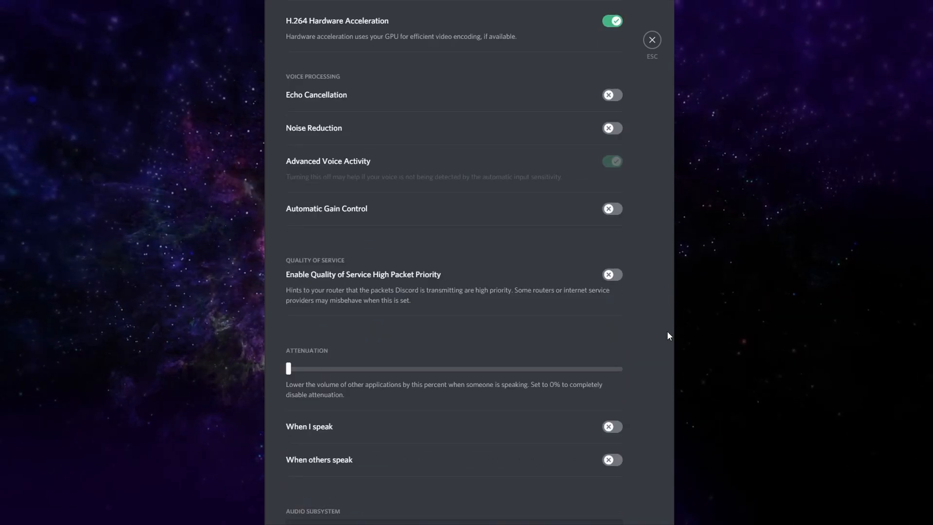
scroll(up, 3)
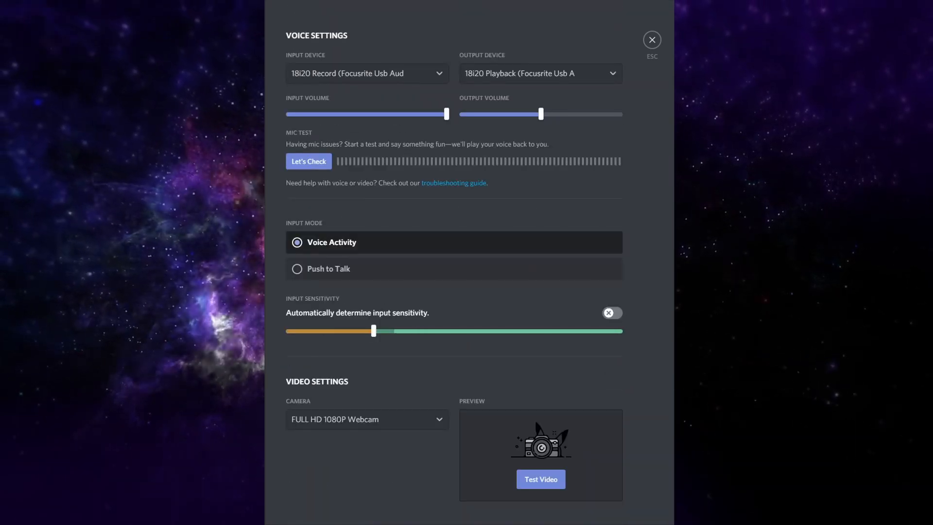
click(367, 73)
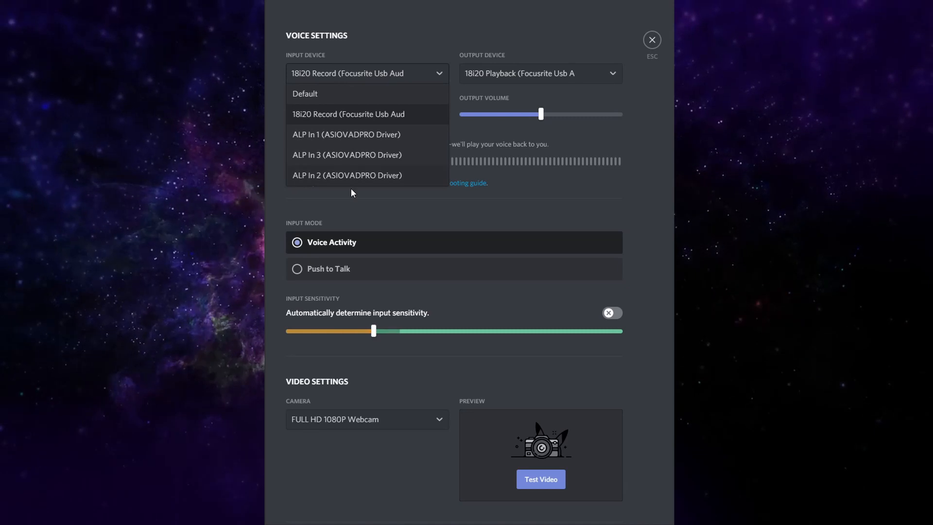
mouse_move(357, 173)
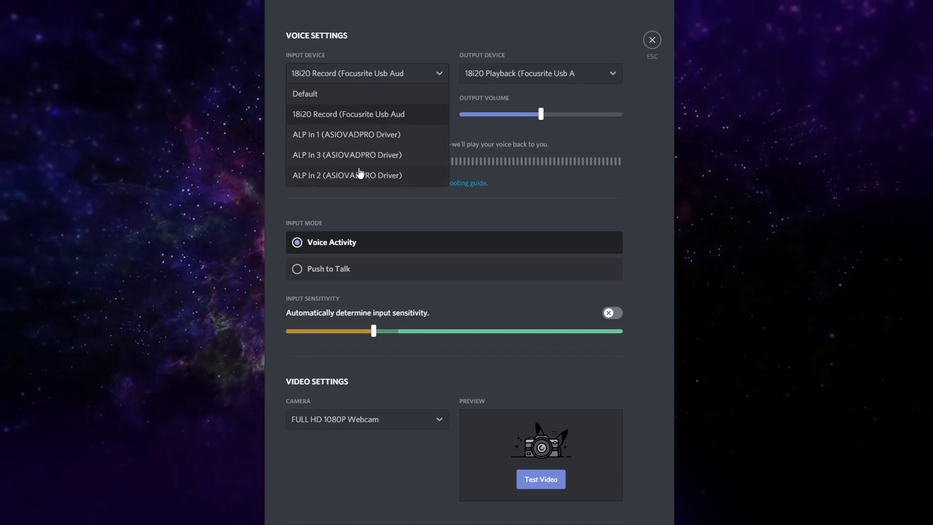
mouse_move(373, 146)
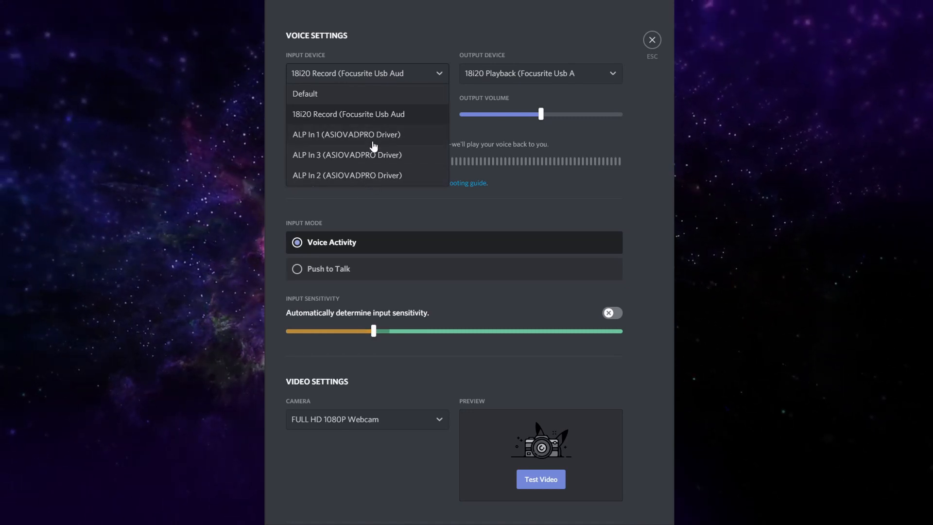
mouse_move(367, 167)
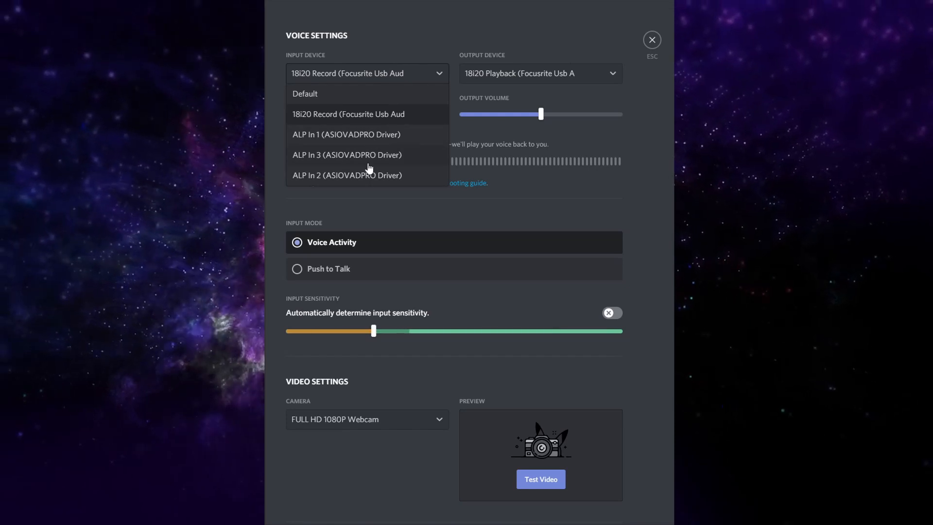
click(538, 74)
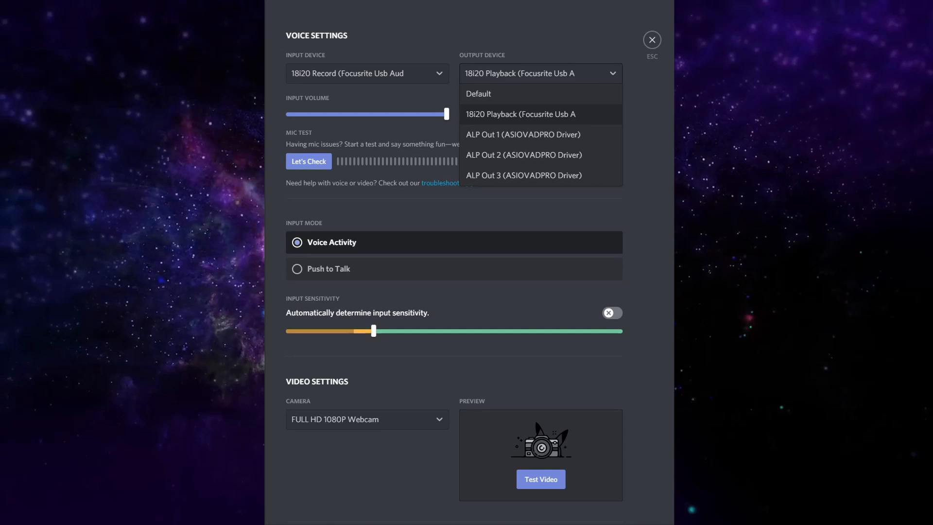
mouse_move(575, 138)
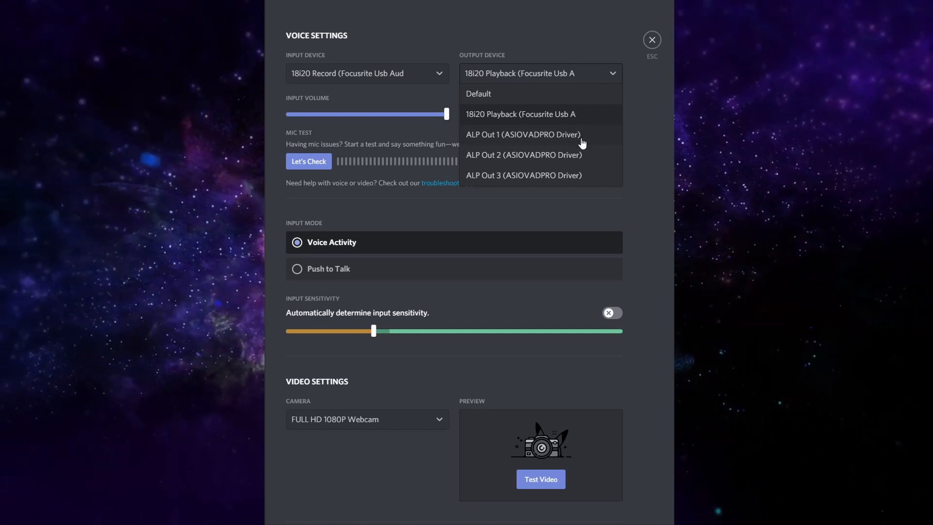
mouse_move(648, 140)
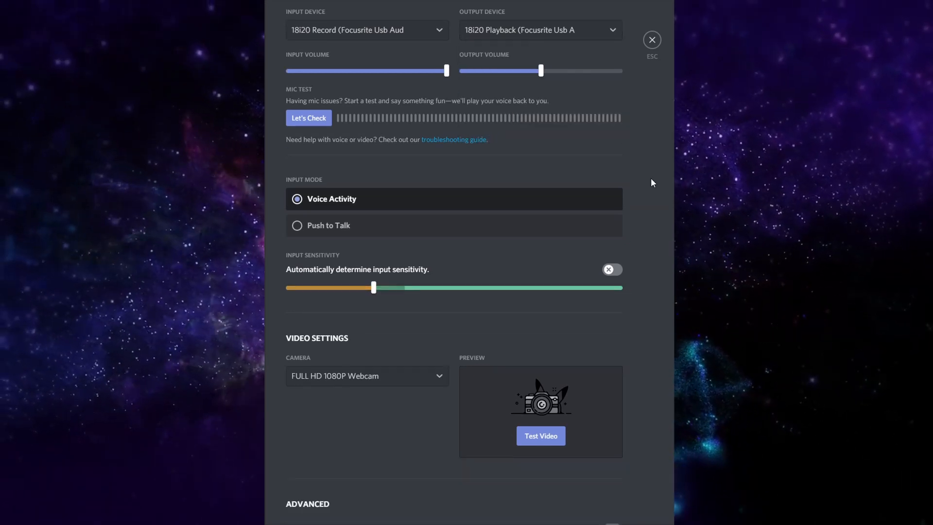
scroll(down, 3)
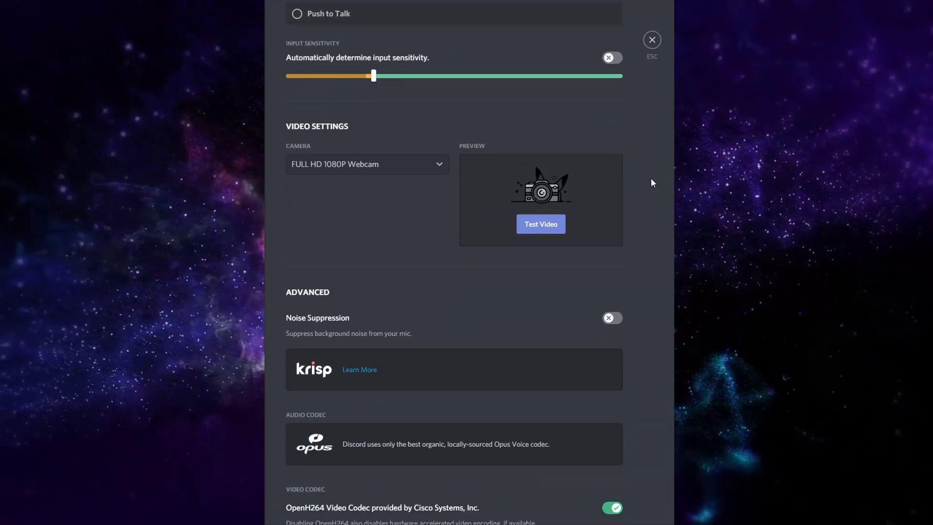
scroll(up, 3)
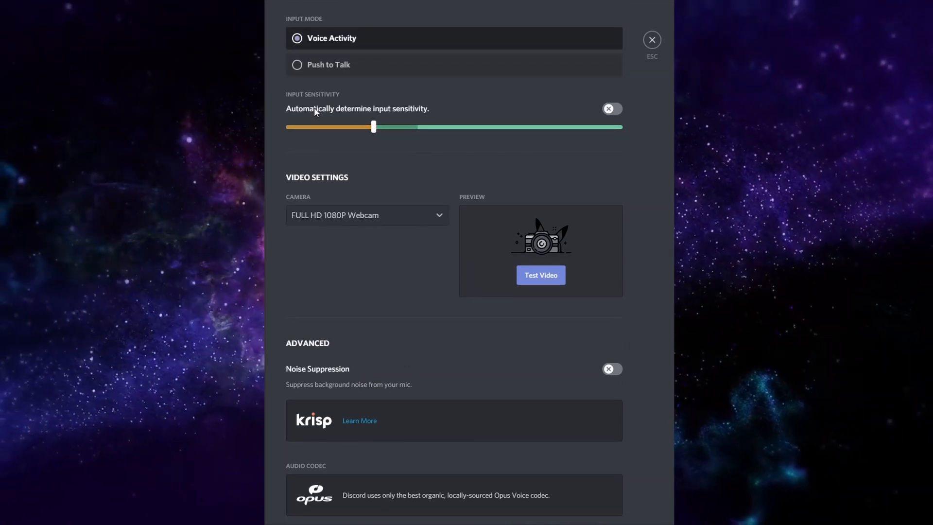
mouse_move(350, 113)
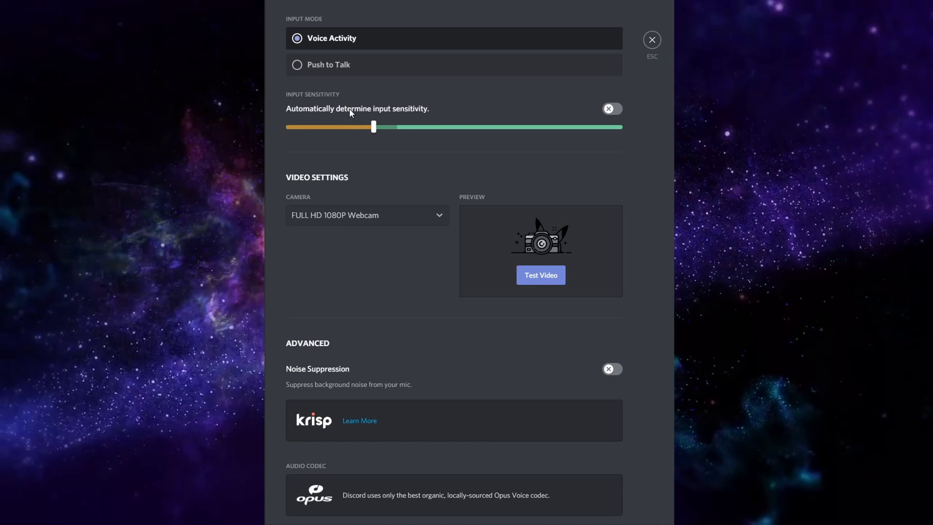
mouse_move(624, 123)
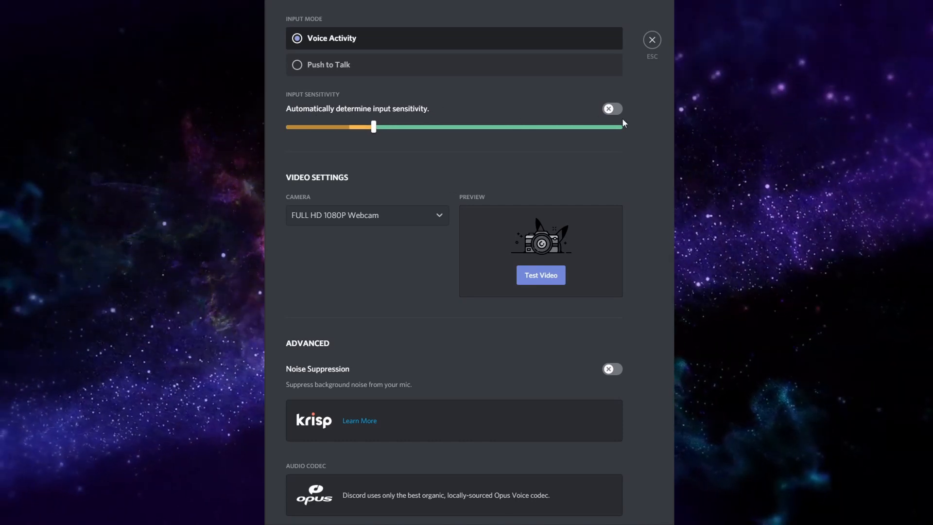
scroll(down, 3)
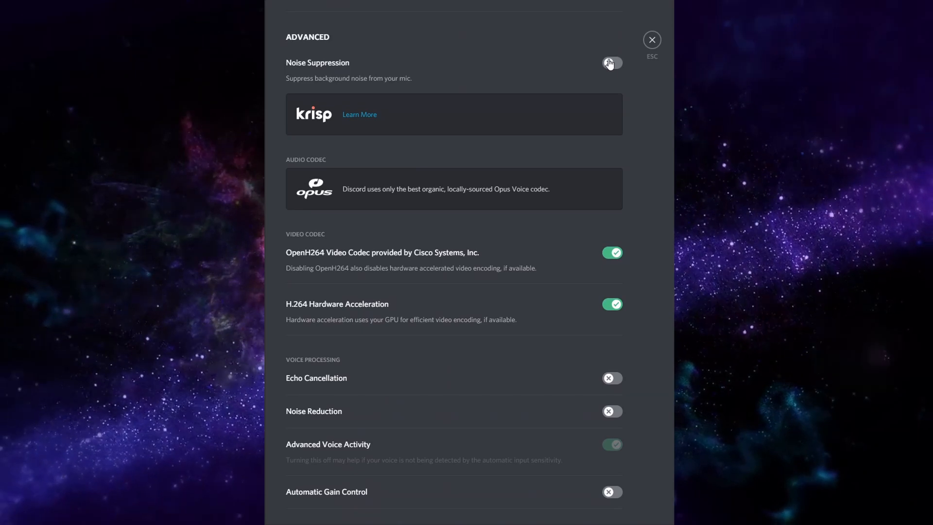
click(612, 63)
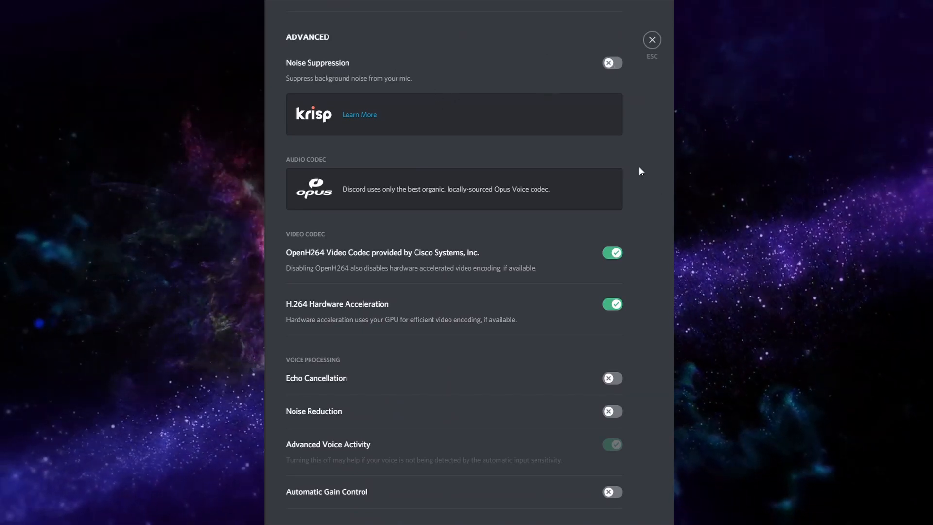
scroll(down, 3)
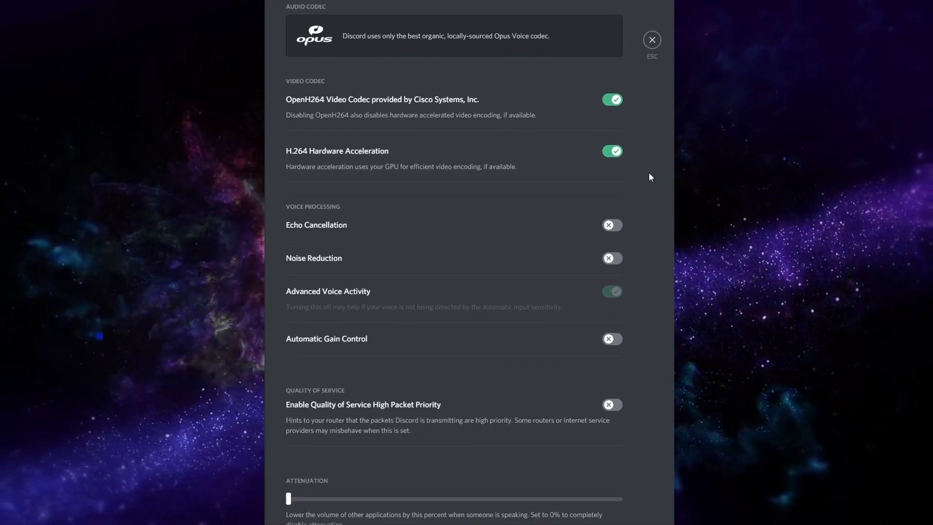
scroll(down, 3)
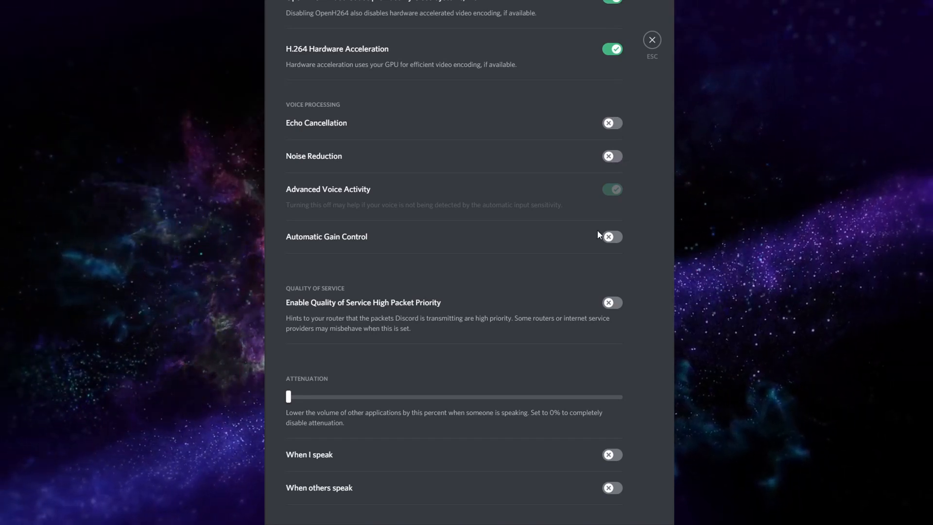
mouse_move(652, 260)
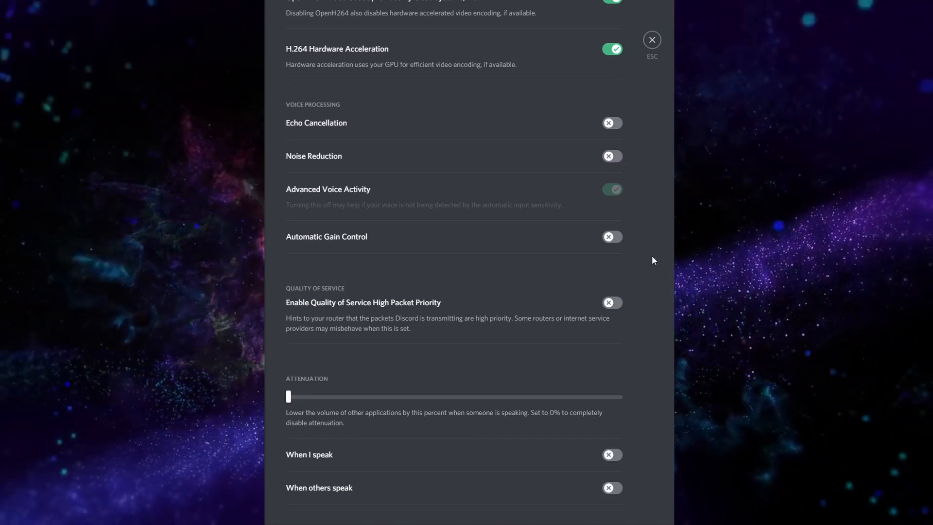
scroll(down, 3)
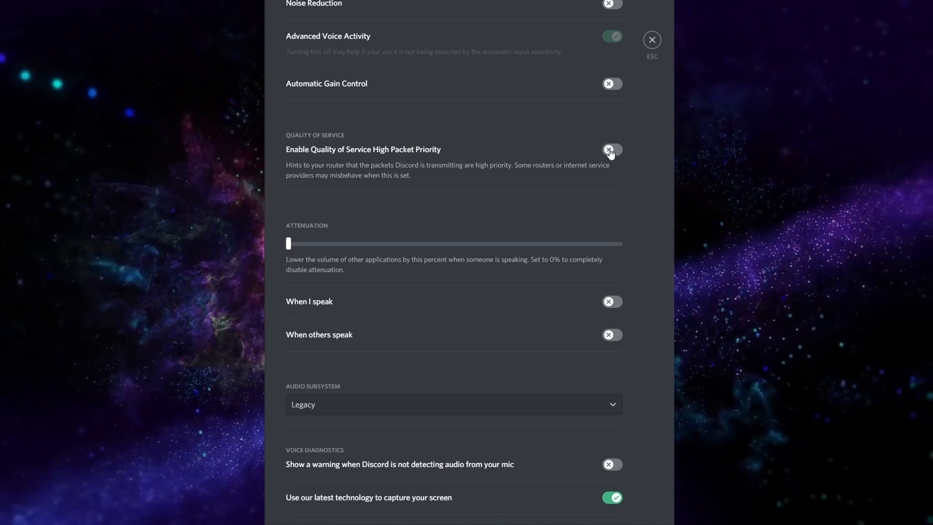
scroll(down, 3)
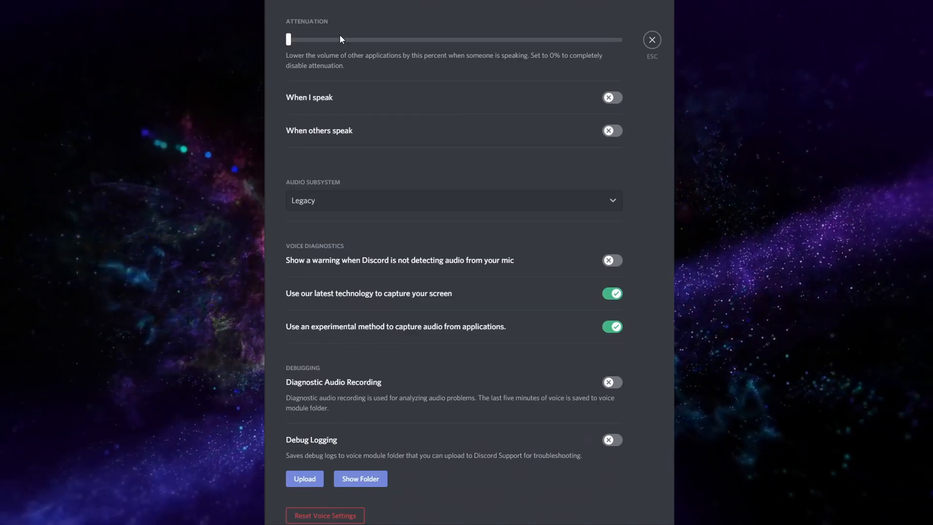
mouse_move(586, 121)
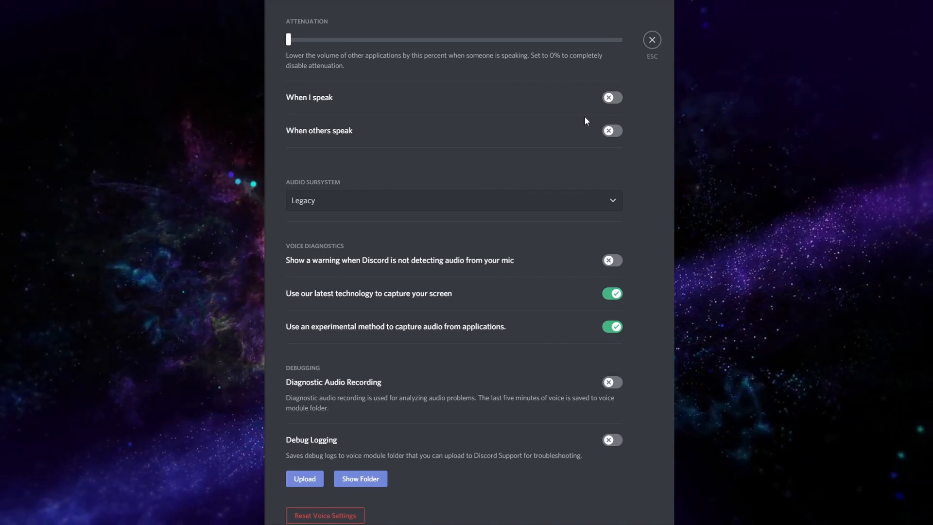
scroll(down, 3)
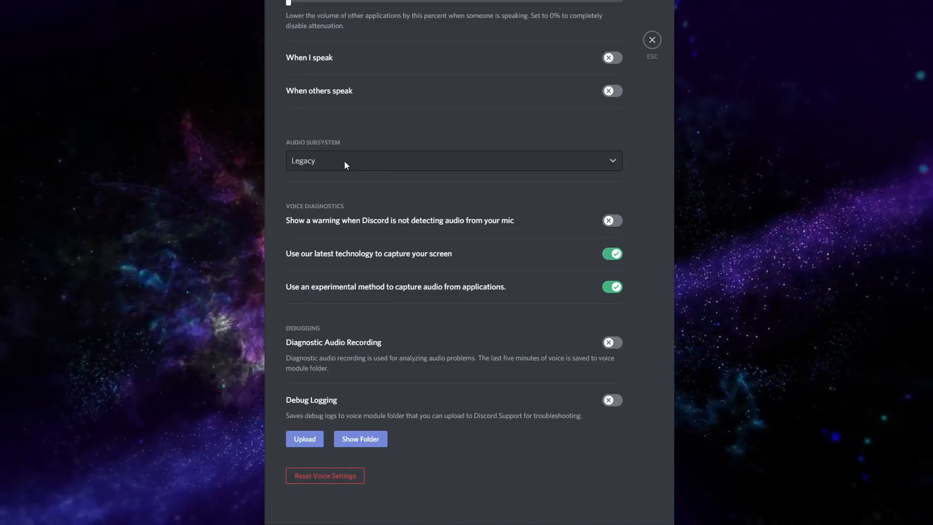
click(453, 160)
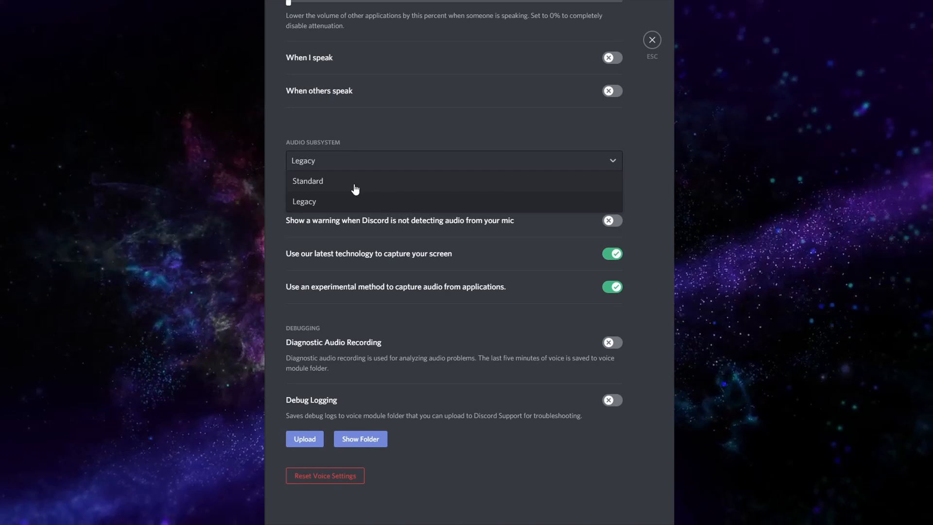
mouse_move(351, 207)
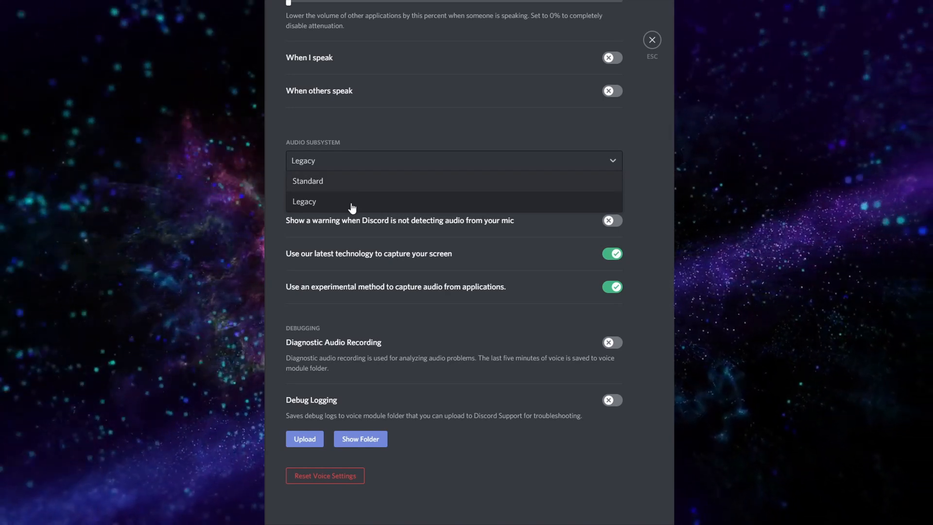
mouse_move(325, 183)
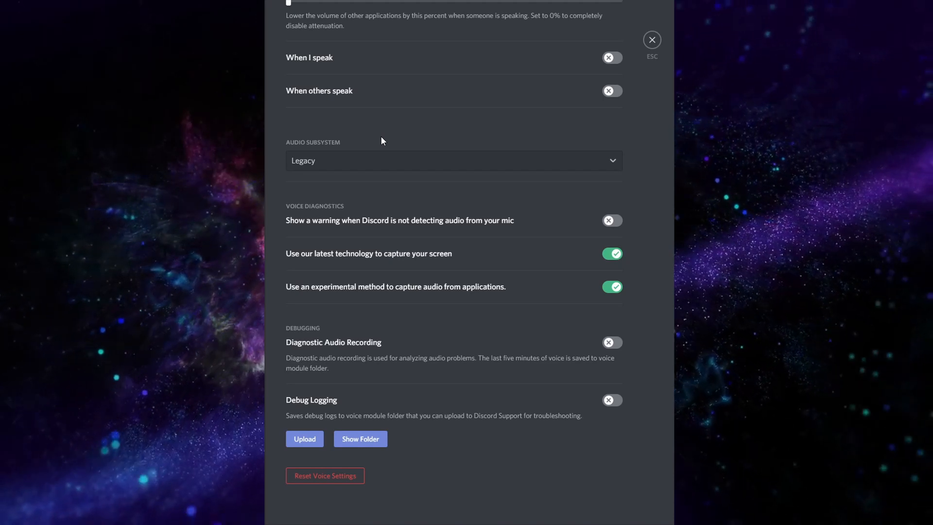
mouse_move(502, 255)
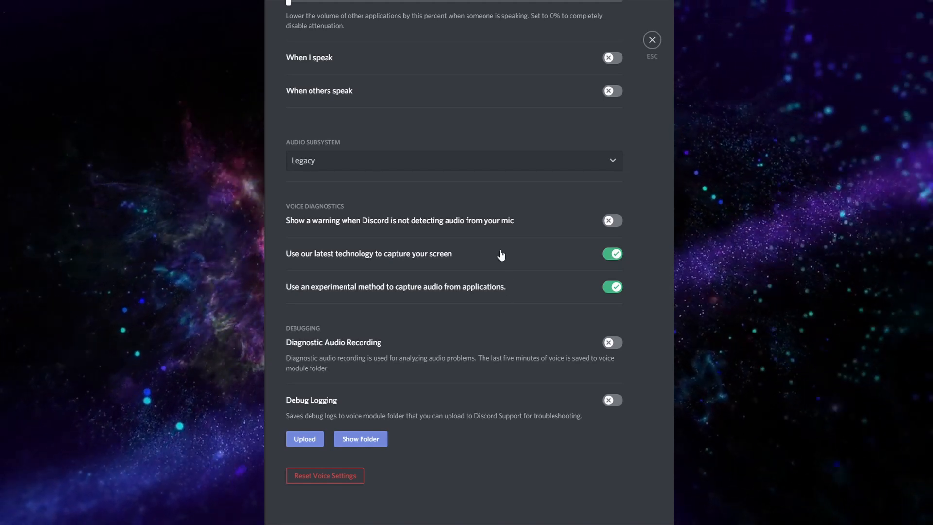
mouse_move(559, 311)
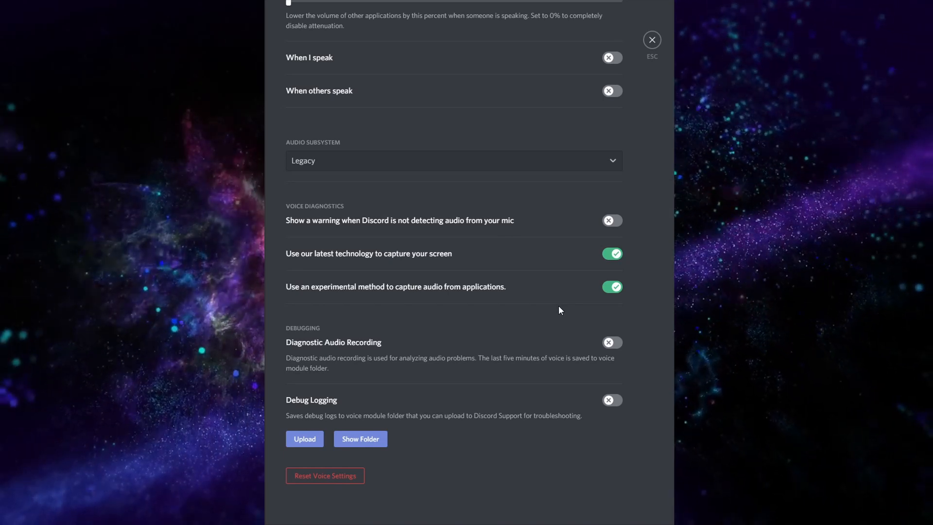
scroll(up, 3)
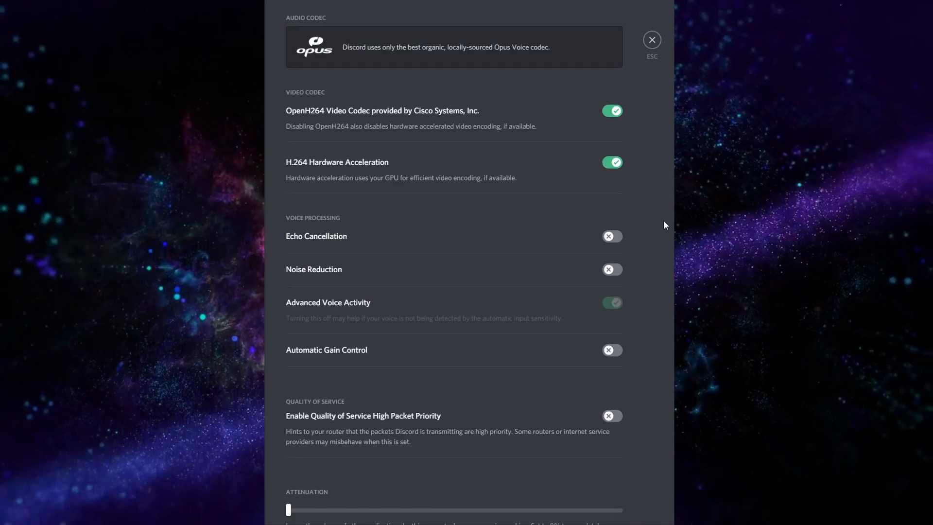
scroll(up, 3)
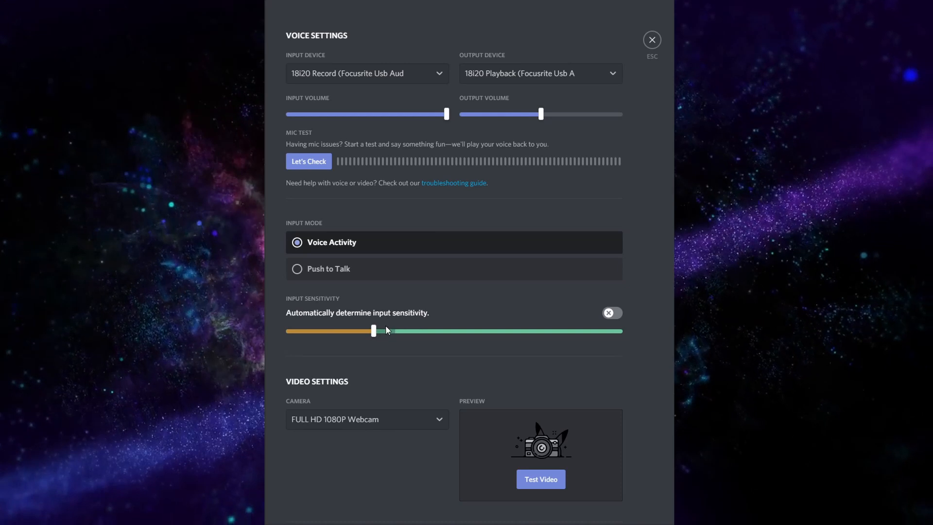
mouse_move(433, 299)
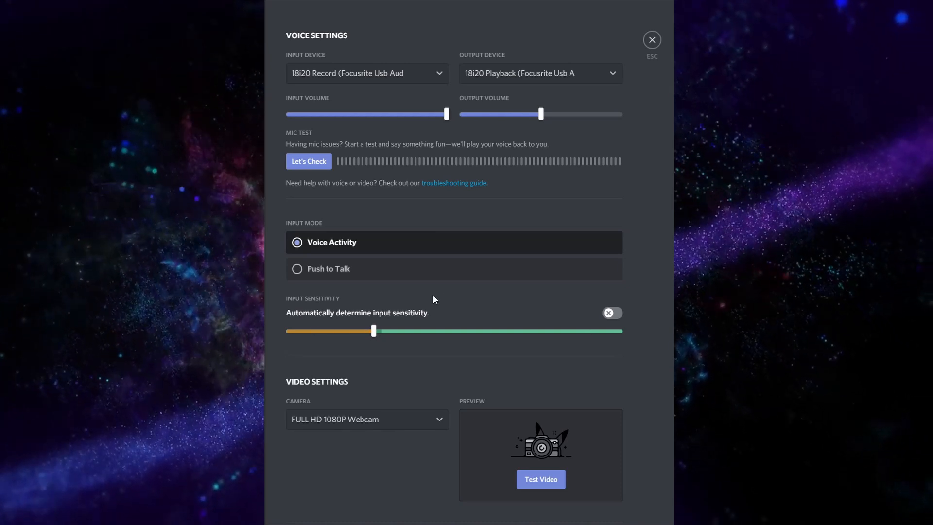